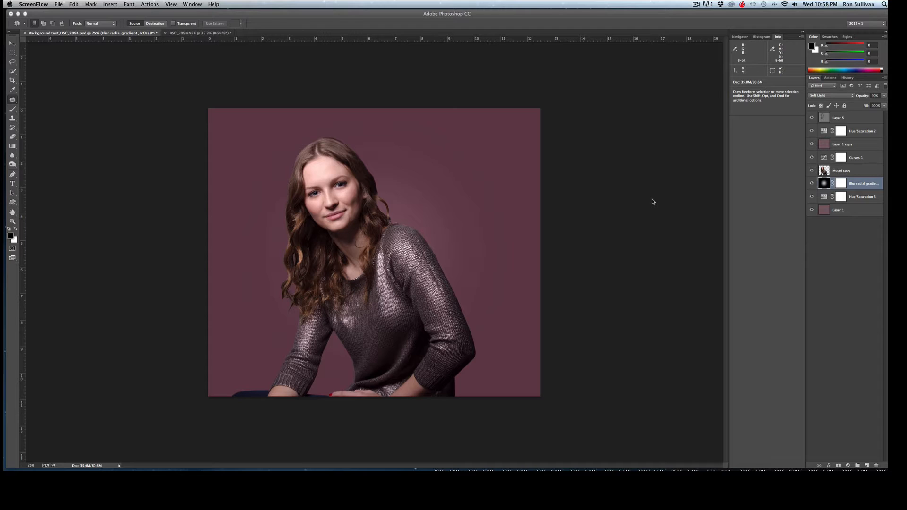
pyautogui.moveTo(647, 202)
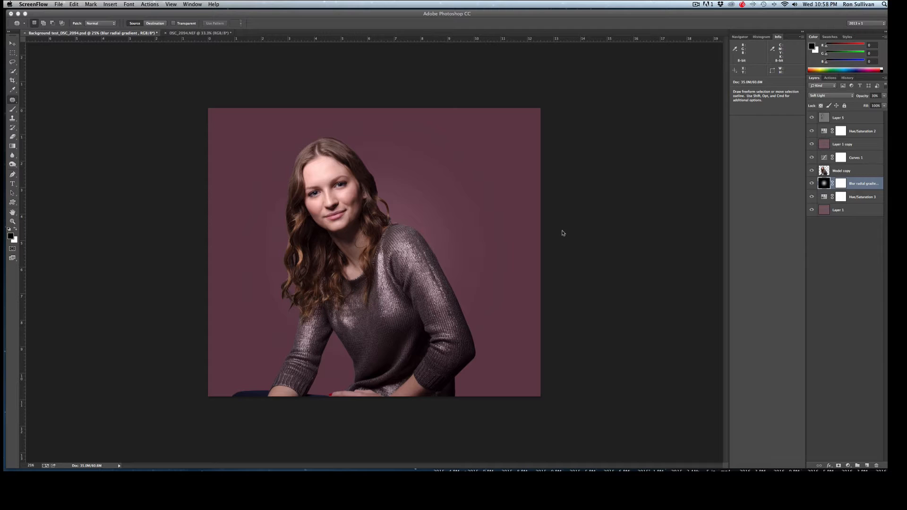
pyautogui.moveTo(562, 234)
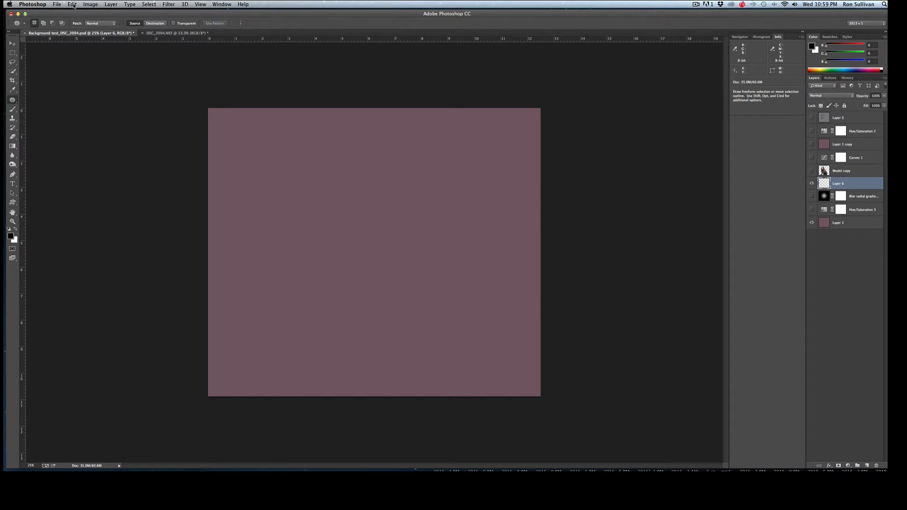
pyautogui.click(73, 3)
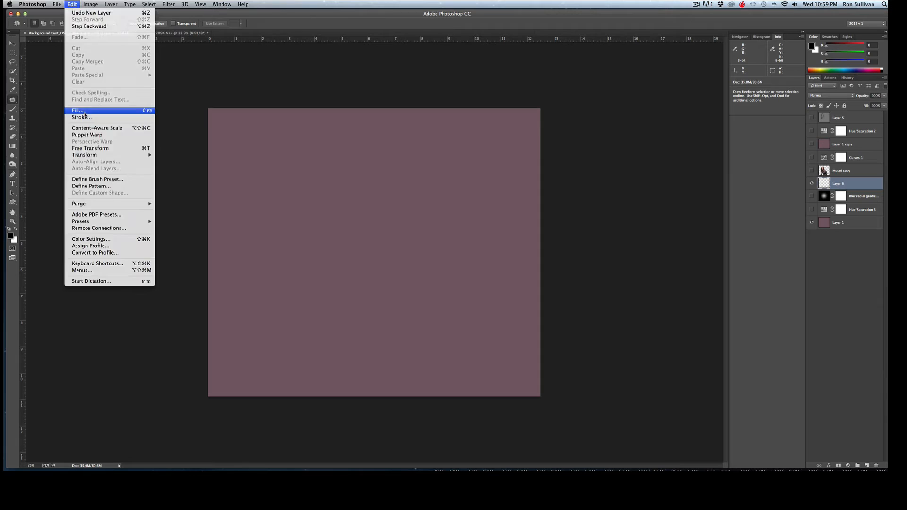
pyautogui.click(80, 111)
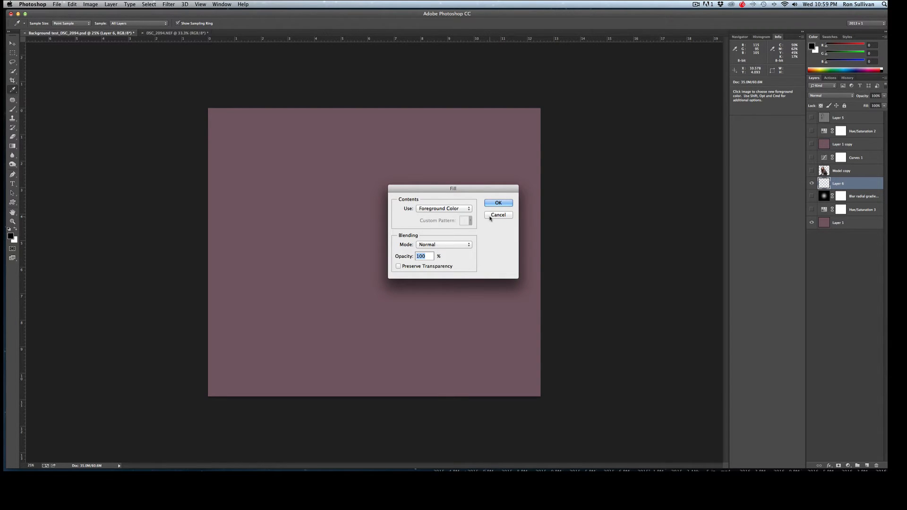
pyautogui.click(499, 203)
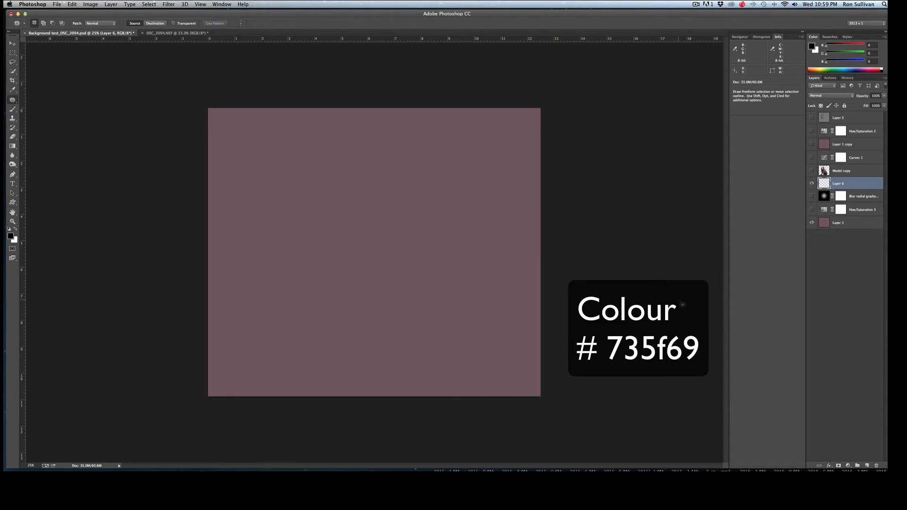
pyautogui.moveTo(529, 265)
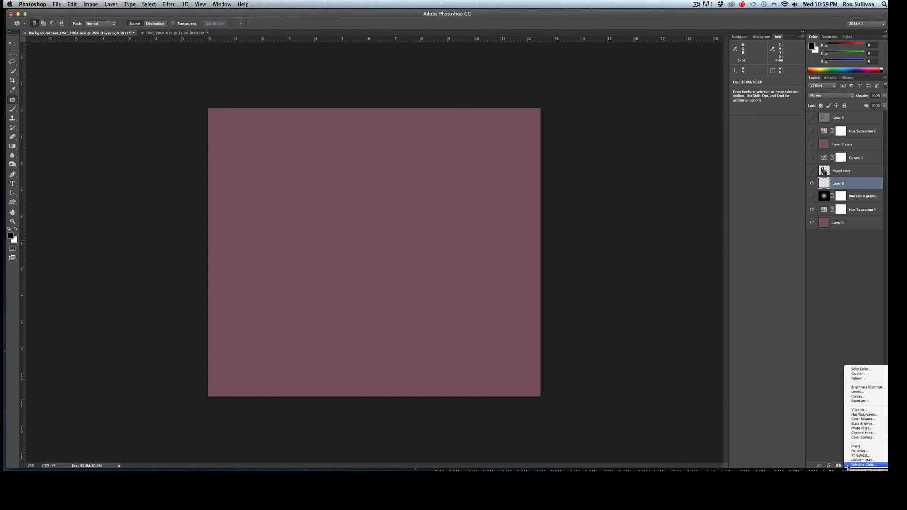
pyautogui.moveTo(862, 432)
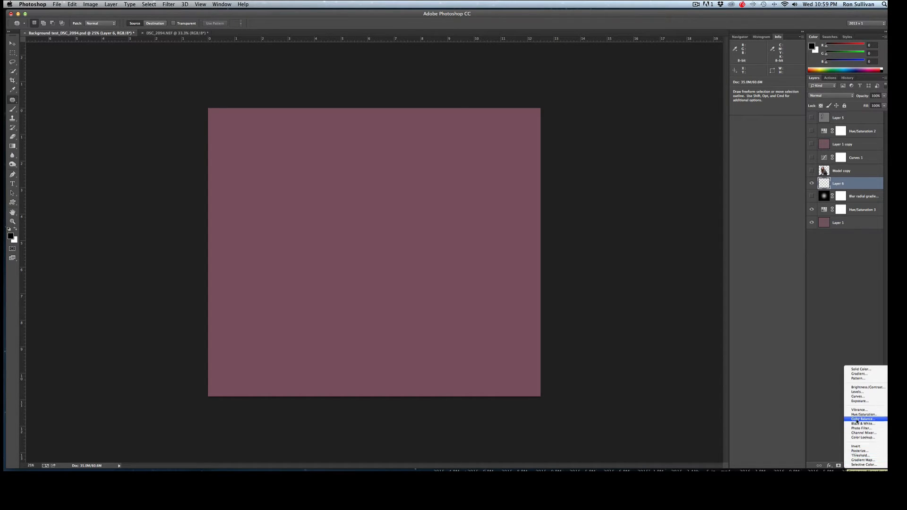
pyautogui.moveTo(864, 415)
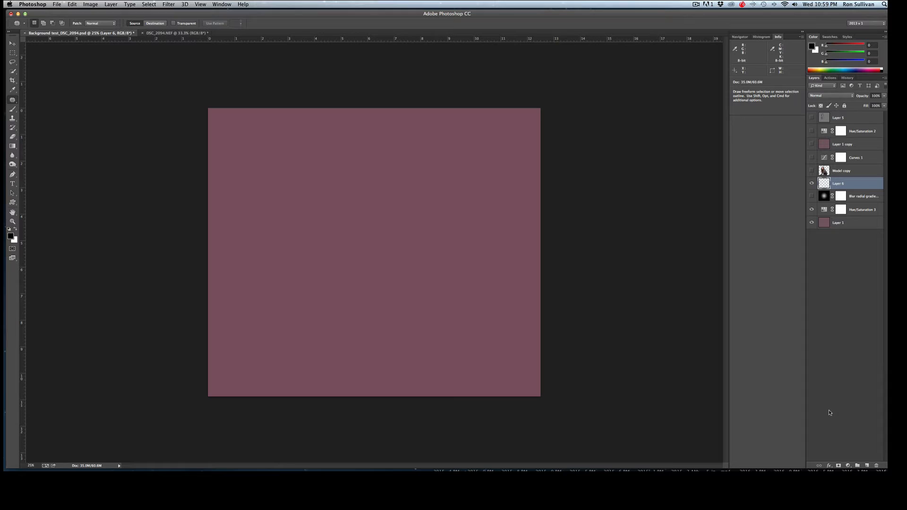
pyautogui.moveTo(820, 393)
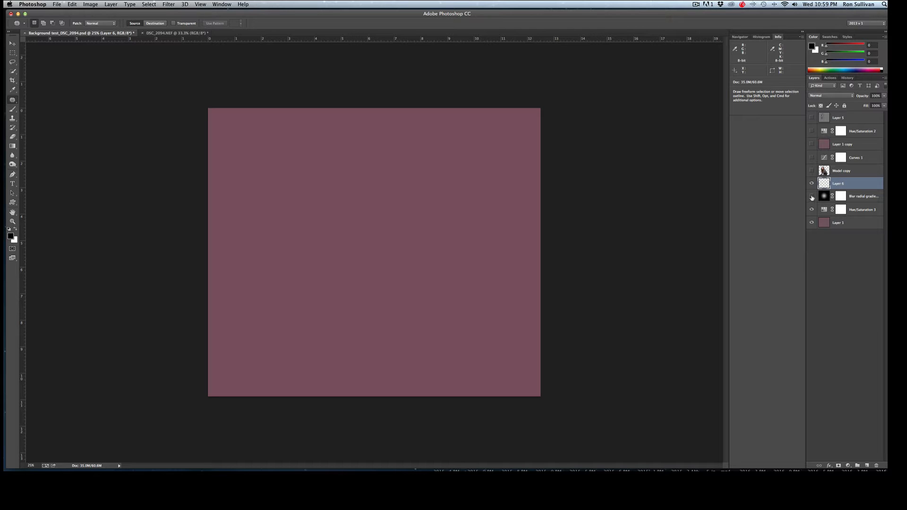
pyautogui.moveTo(812, 197)
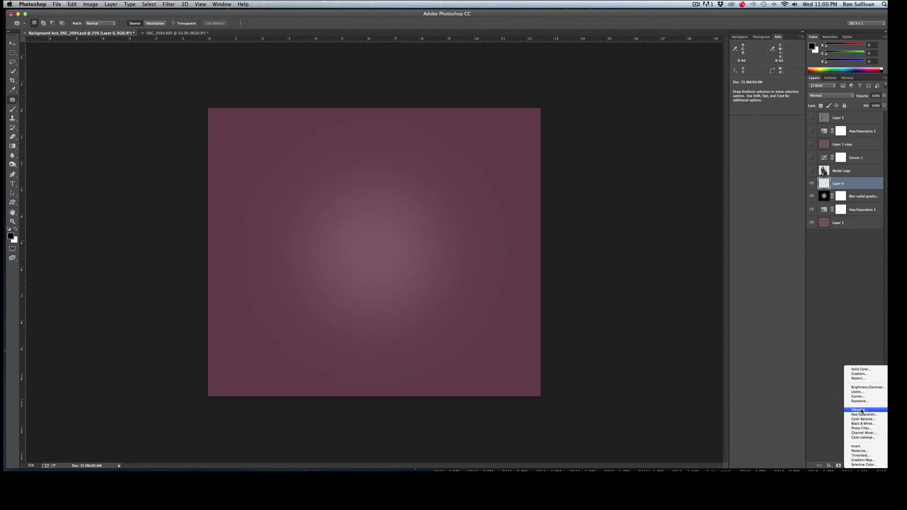
pyautogui.moveTo(864, 416)
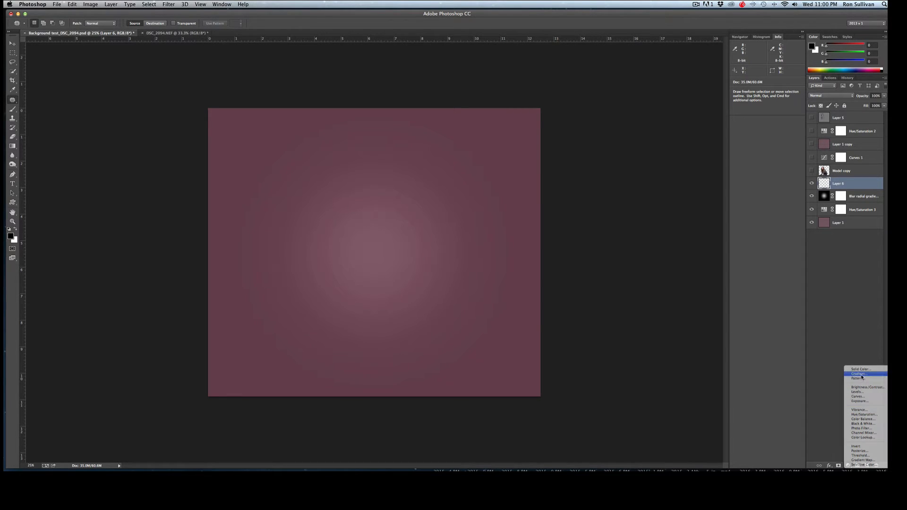
# Create a Gradient Fill layer using the Black, White preset in the Gradient Editor
pyautogui.click(861, 374)
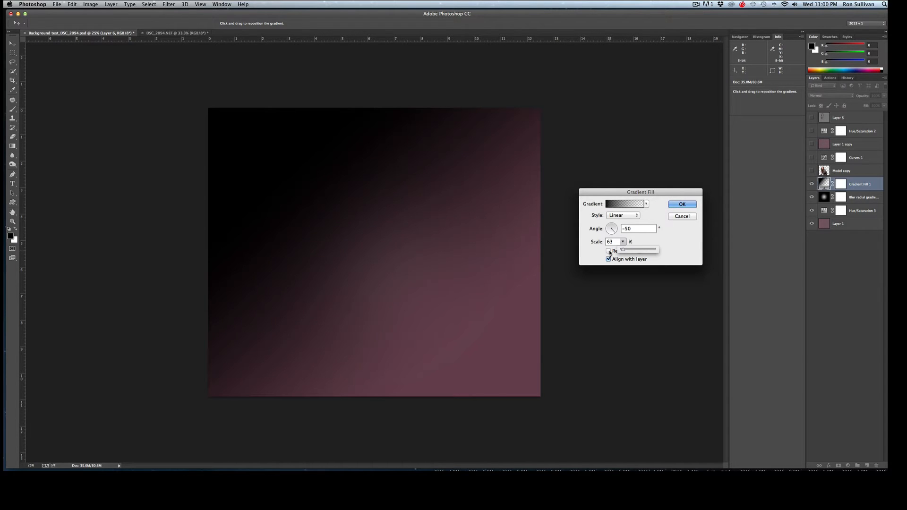
pyautogui.click(646, 204)
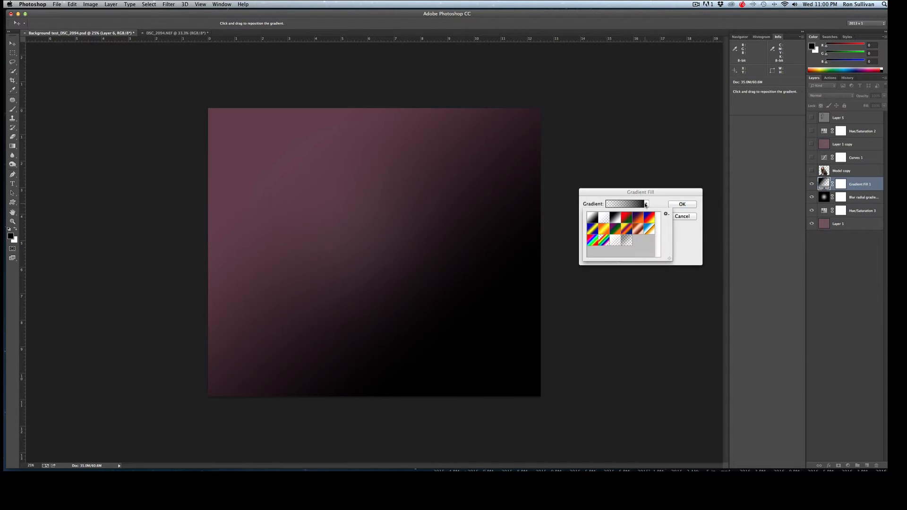
pyautogui.click(601, 219)
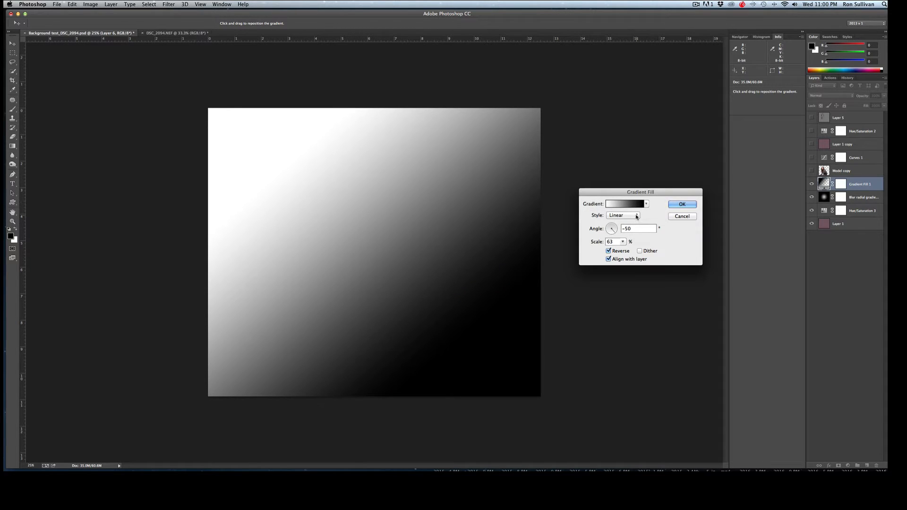
pyautogui.click(624, 204)
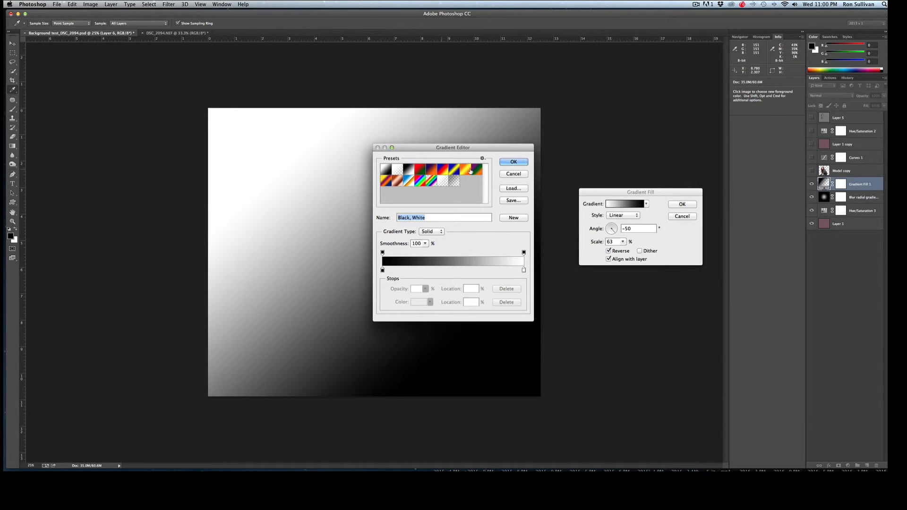
pyautogui.click(514, 161)
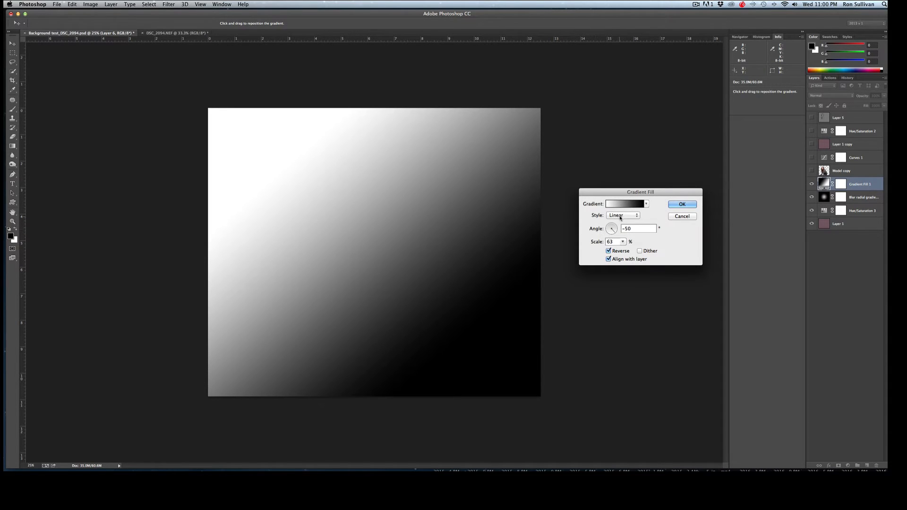
# Set the gradient fill Style to Radial for a white centre glow
pyautogui.click(622, 216)
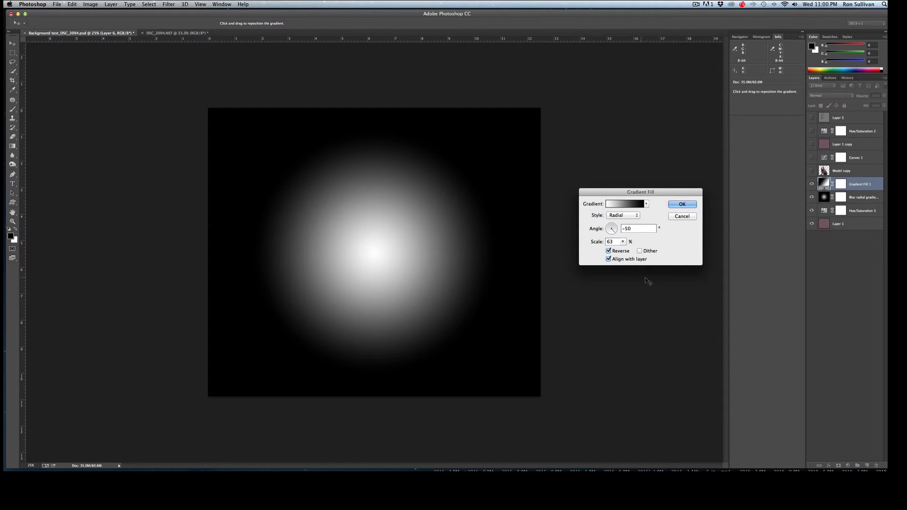
pyautogui.moveTo(654, 265)
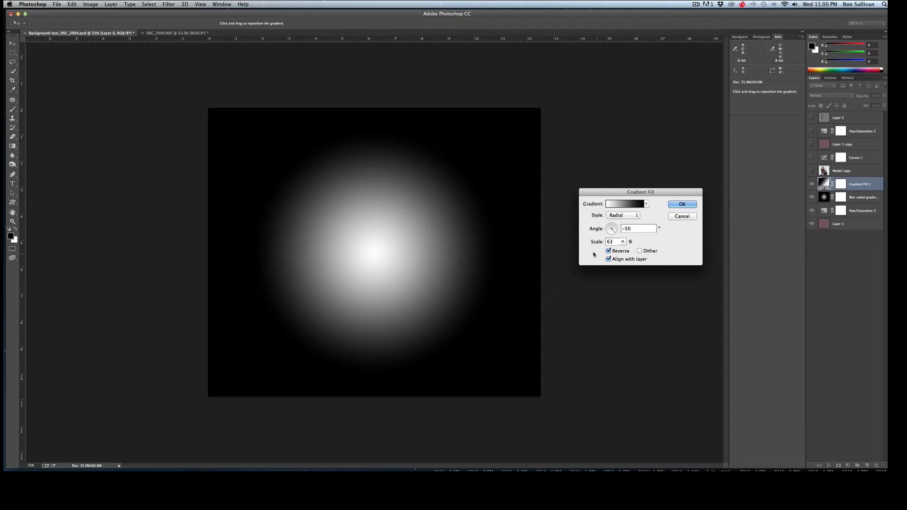
pyautogui.moveTo(515, 241)
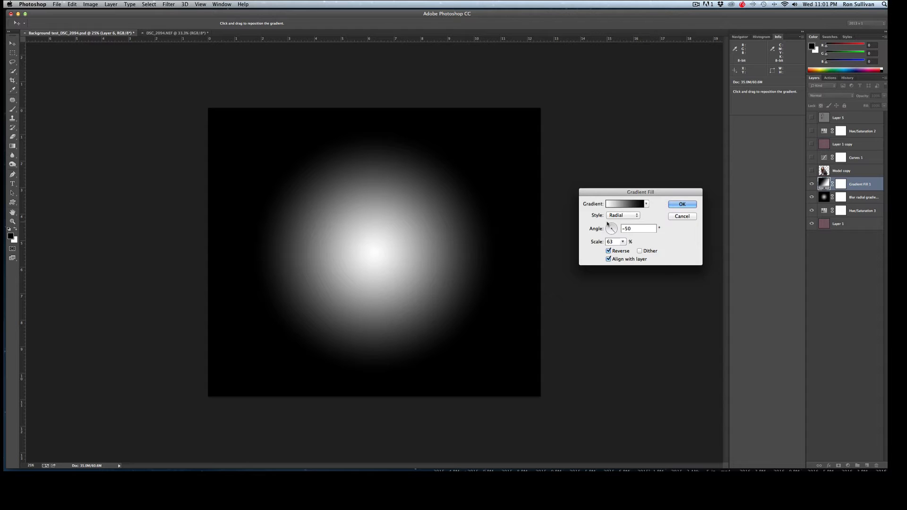
# Settle the radial gradient at Scale 63% and Angle −50°, then confirm with OK
pyautogui.click(622, 242)
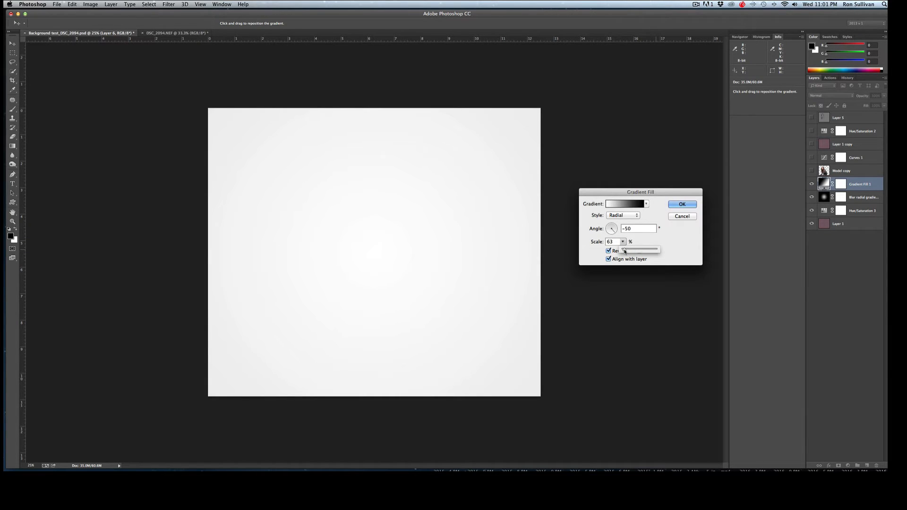
pyautogui.click(608, 251)
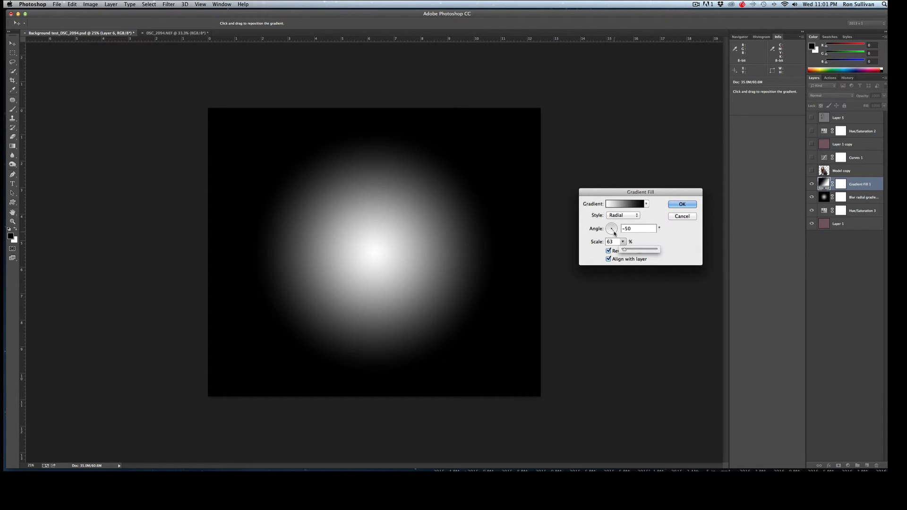
pyautogui.moveTo(610, 229); pyautogui.dragTo(612, 226)
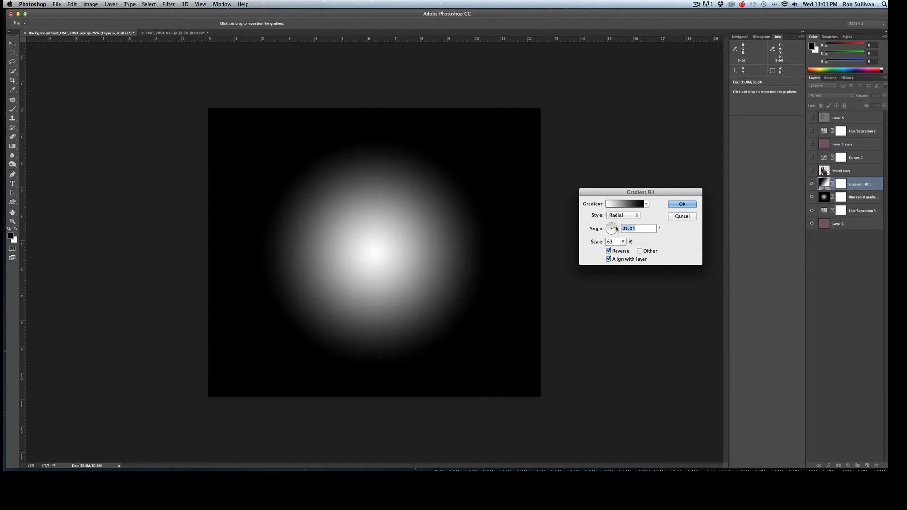
pyautogui.moveTo(613, 227); pyautogui.dragTo(608, 225)
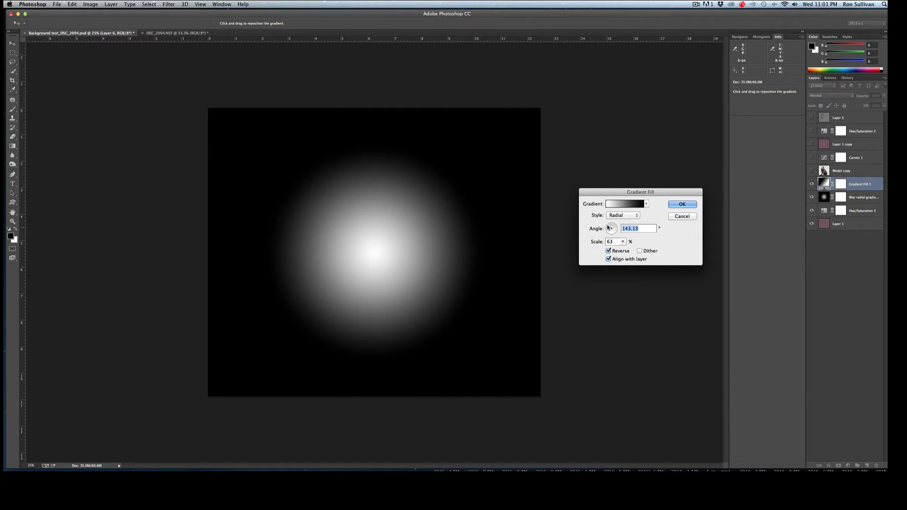
pyautogui.moveTo(610, 228); pyautogui.dragTo(613, 230)
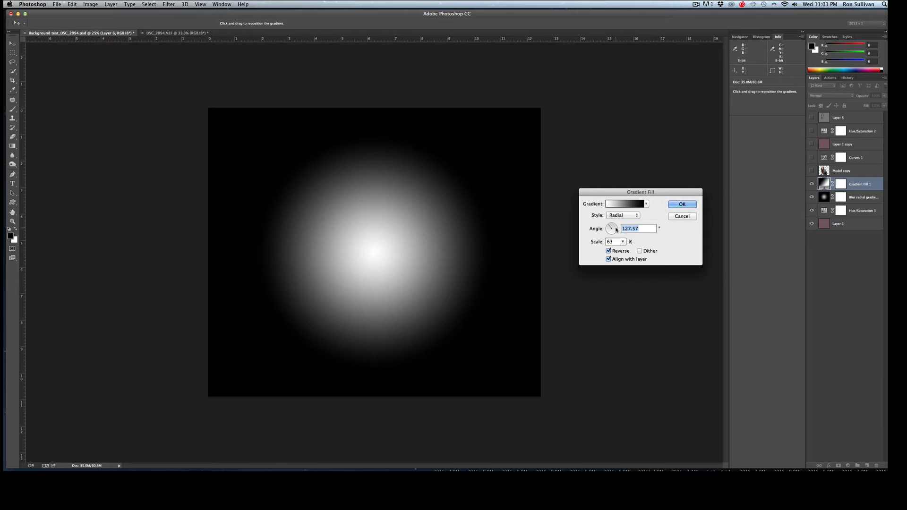
pyautogui.write('-50')
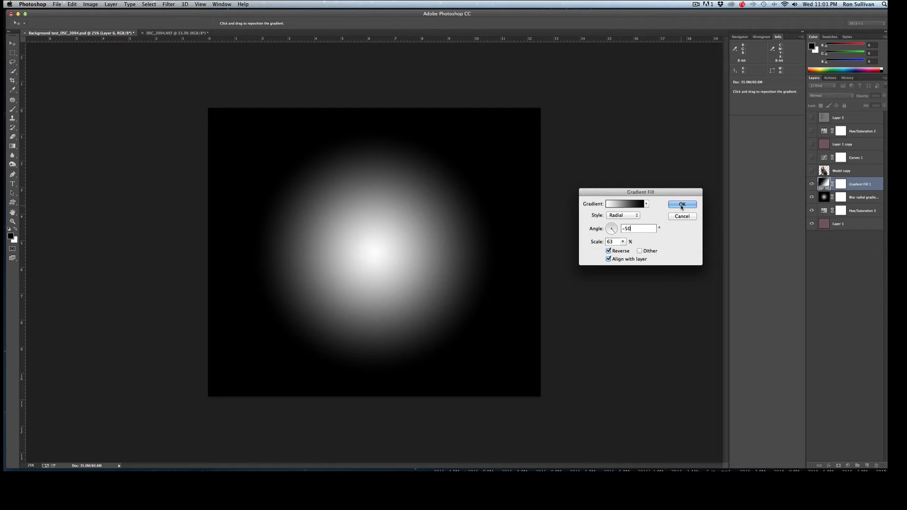
pyautogui.click(682, 204)
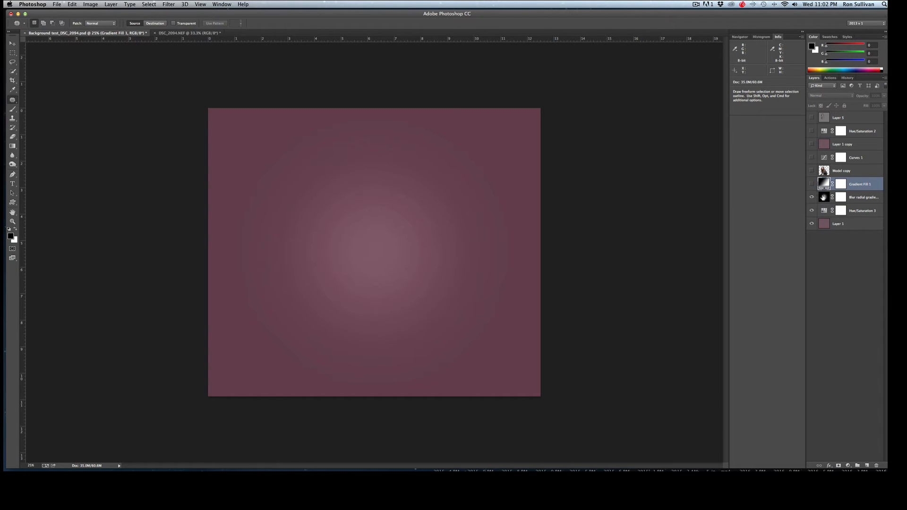
# Select the Blur radial gradient layer and bring up the Filter menu for Gaussian Blur
pyautogui.click(863, 197)
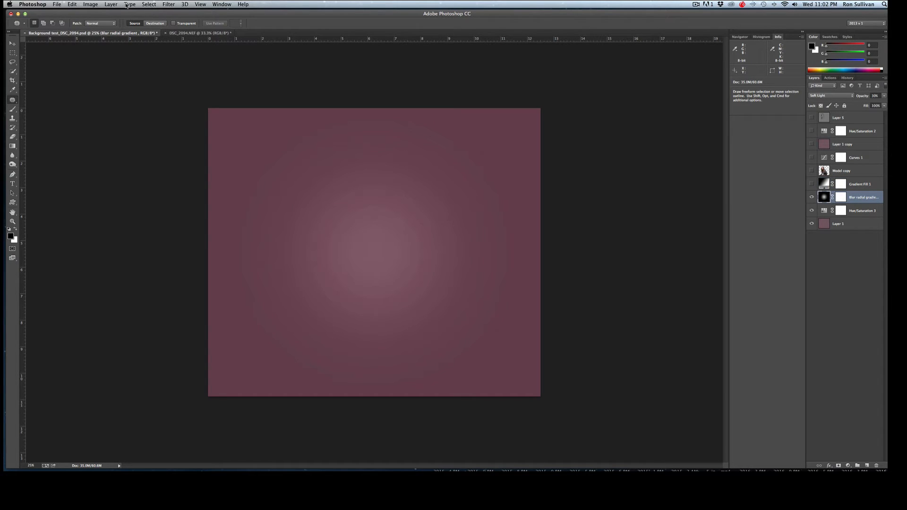
pyautogui.click(168, 4)
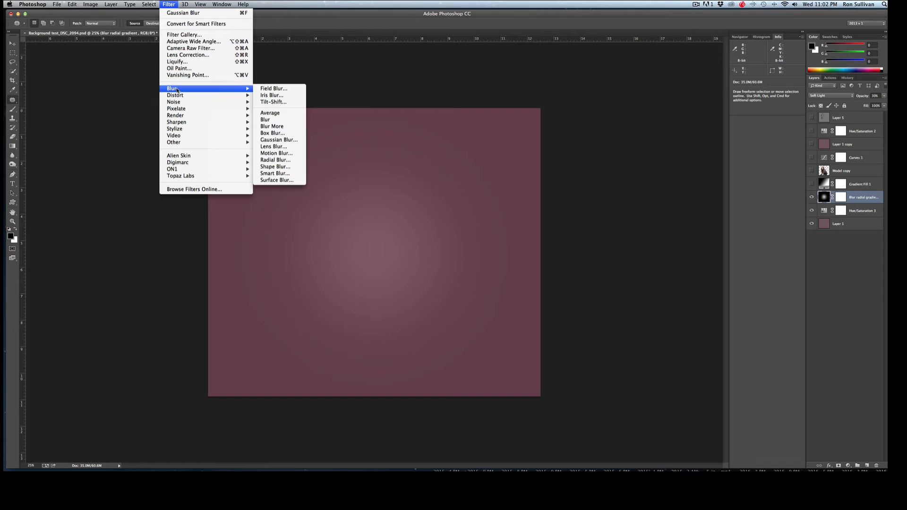
pyautogui.moveTo(280, 140)
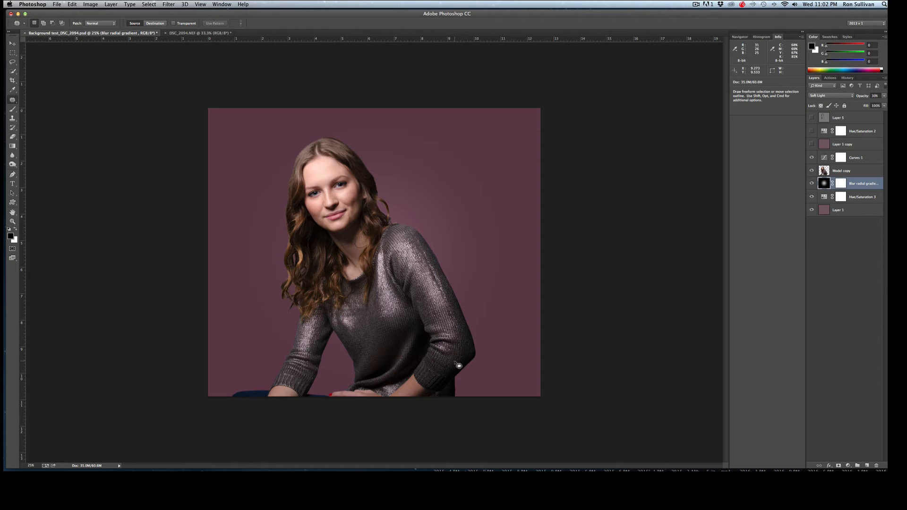
pyautogui.moveTo(460, 238)
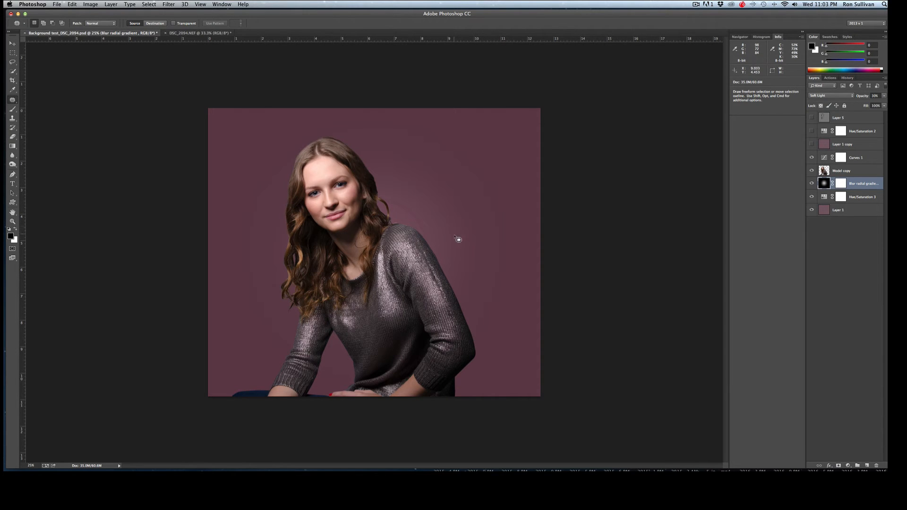
pyautogui.moveTo(443, 190)
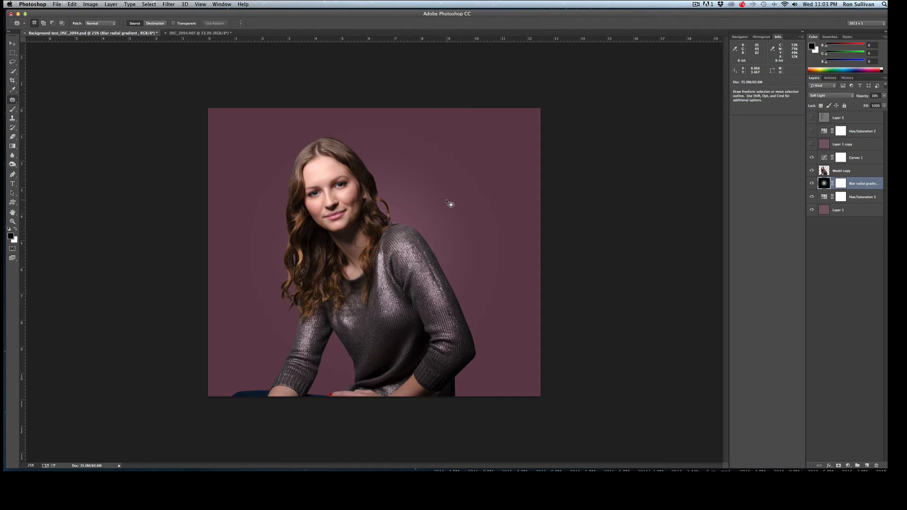
pyautogui.moveTo(479, 207)
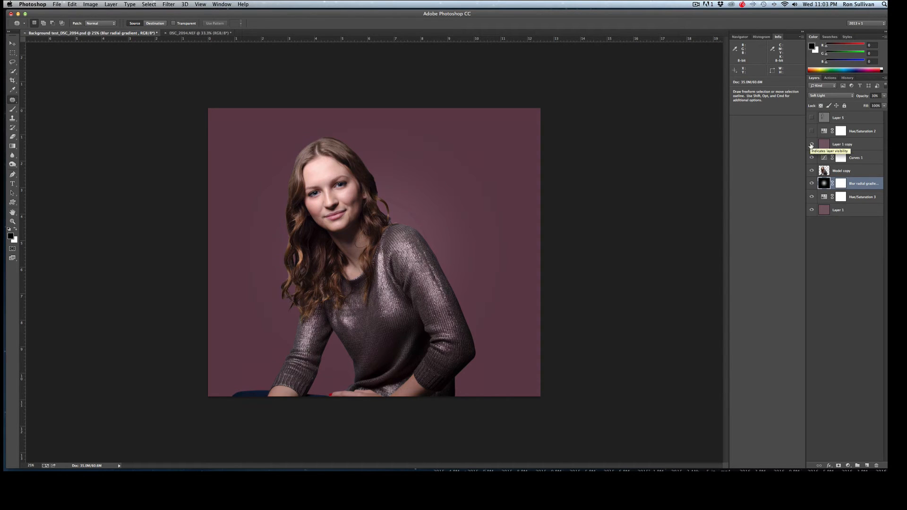
# Turn on the averaged colour Layer 1 copy and revisit the Filter menu
pyautogui.click(809, 143)
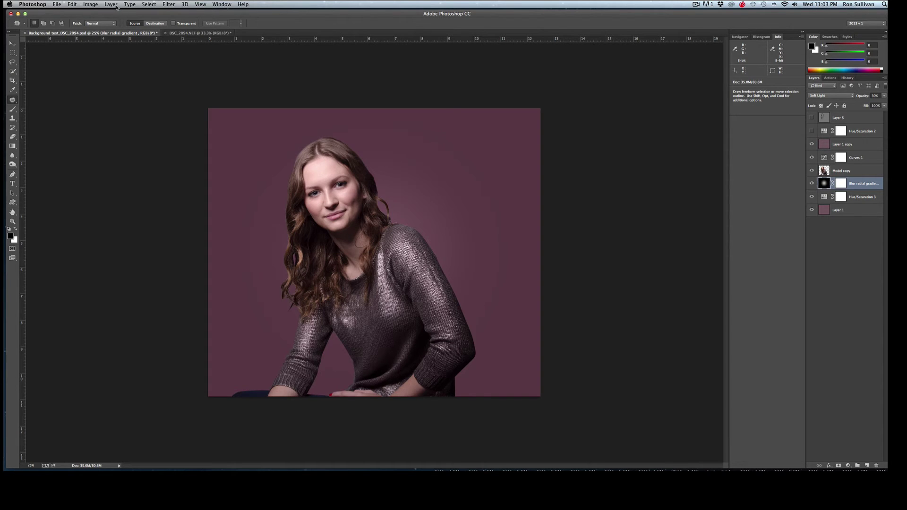
pyautogui.click(178, 4)
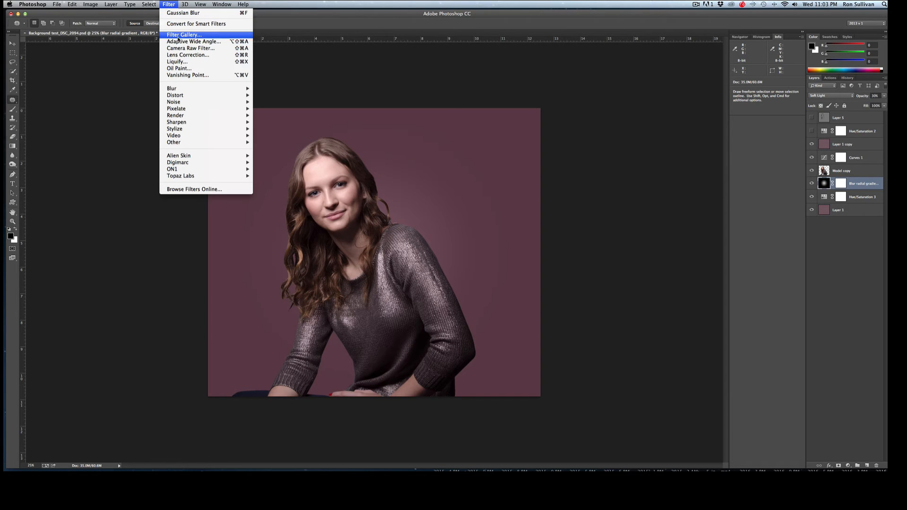
pyautogui.moveTo(172, 89)
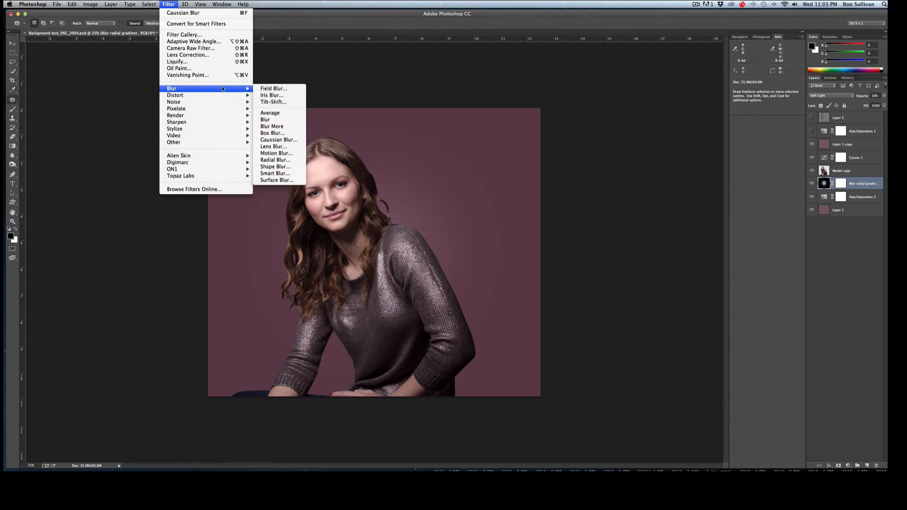
pyautogui.moveTo(273, 102)
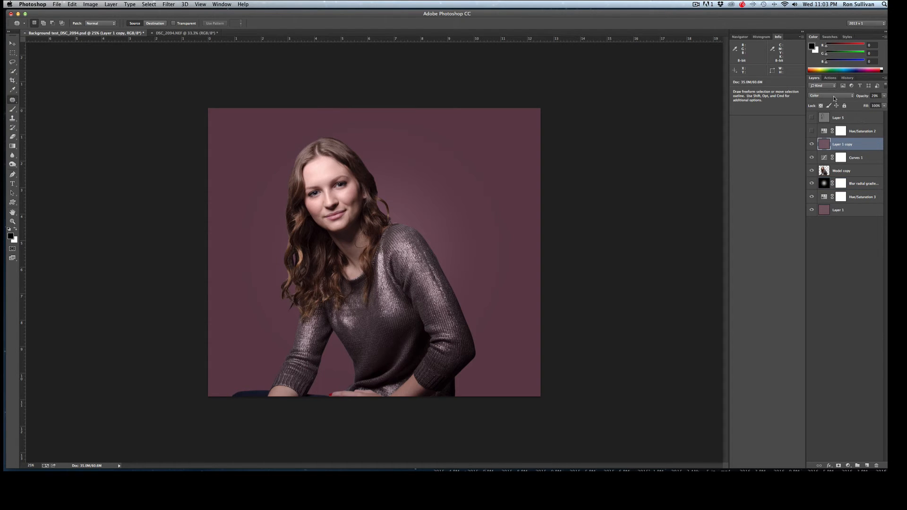
# Keep Layer 1 copy in Color blending and settle its opacity at about 27%
pyautogui.click(829, 95)
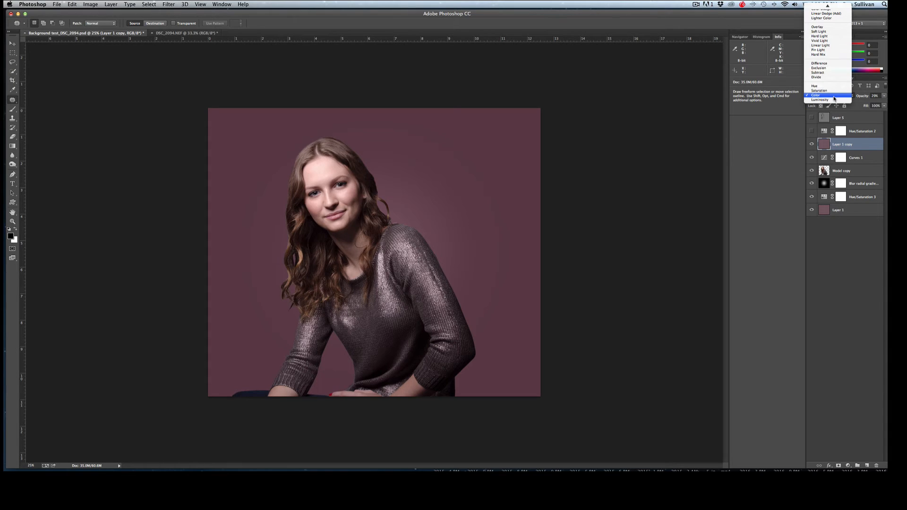
pyautogui.click(823, 98)
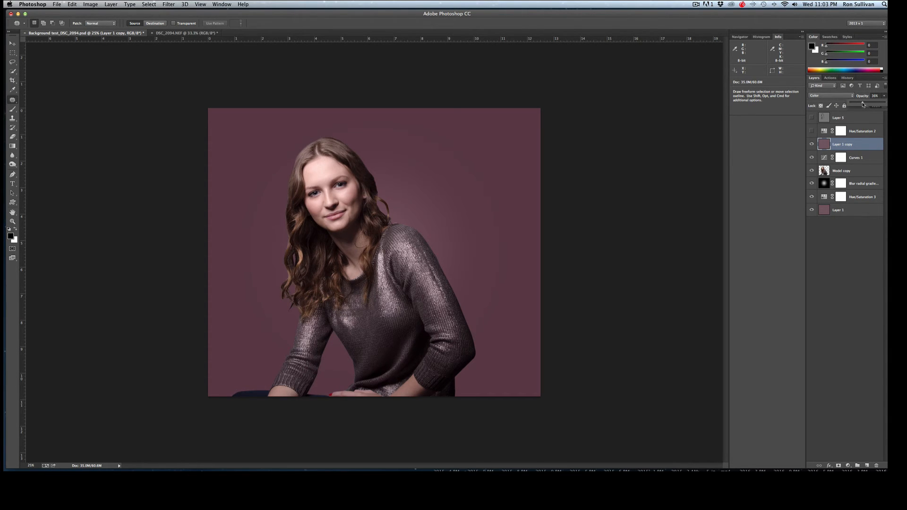
pyautogui.moveTo(862, 104); pyautogui.dragTo(886, 104)
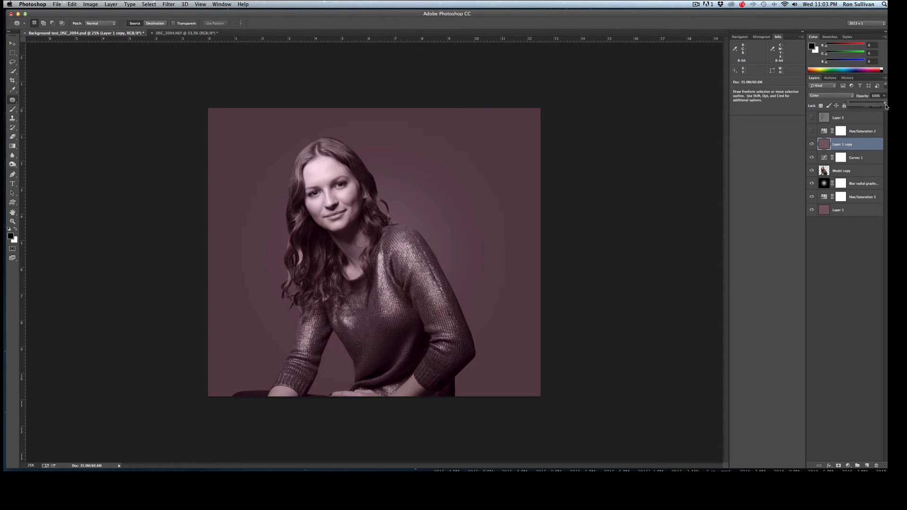
pyautogui.moveTo(885, 103); pyautogui.dragTo(873, 103)
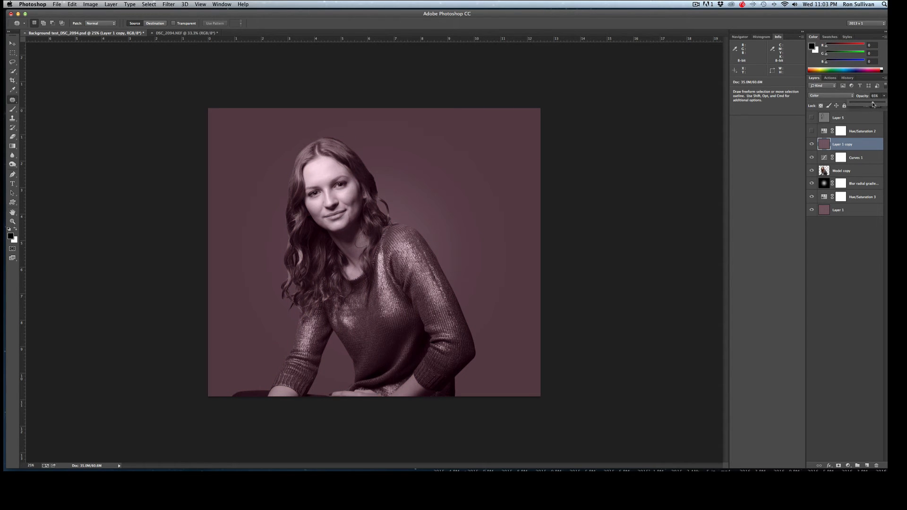
pyautogui.moveTo(876, 95); pyautogui.dragTo(859, 95)
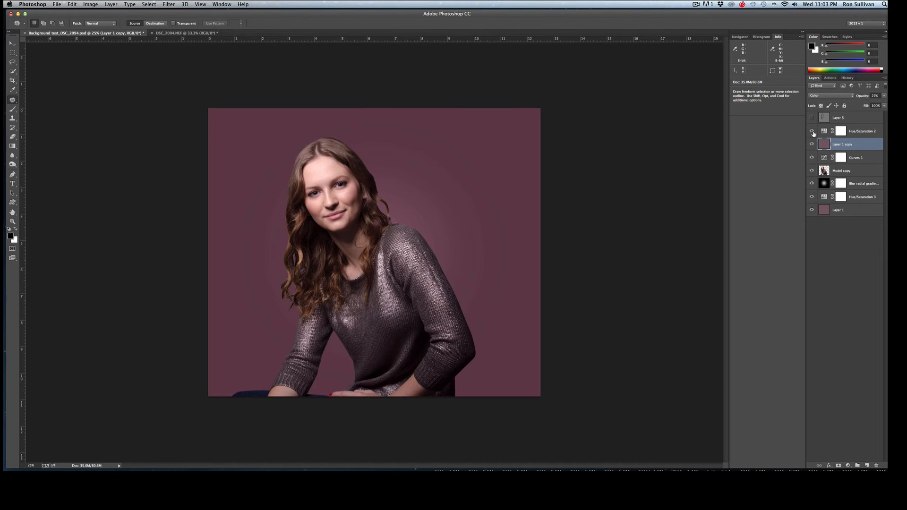
pyautogui.moveTo(811, 130)
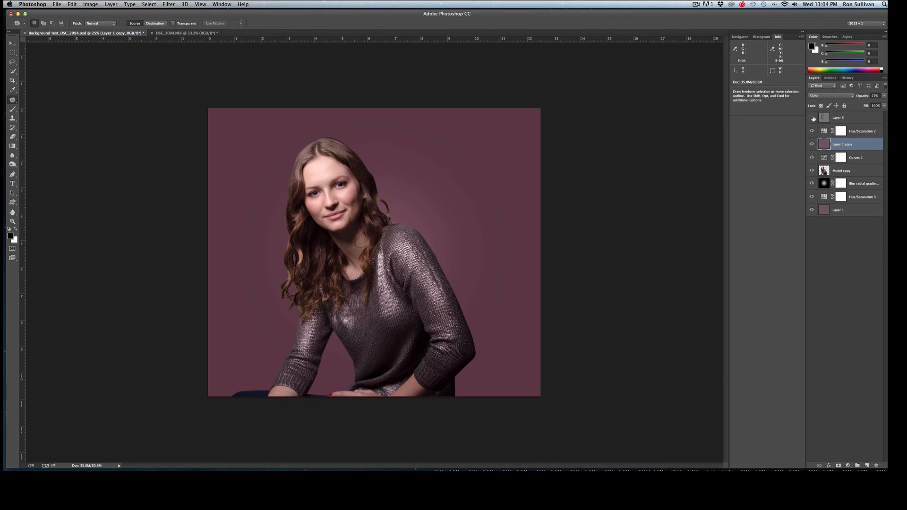
pyautogui.moveTo(813, 118)
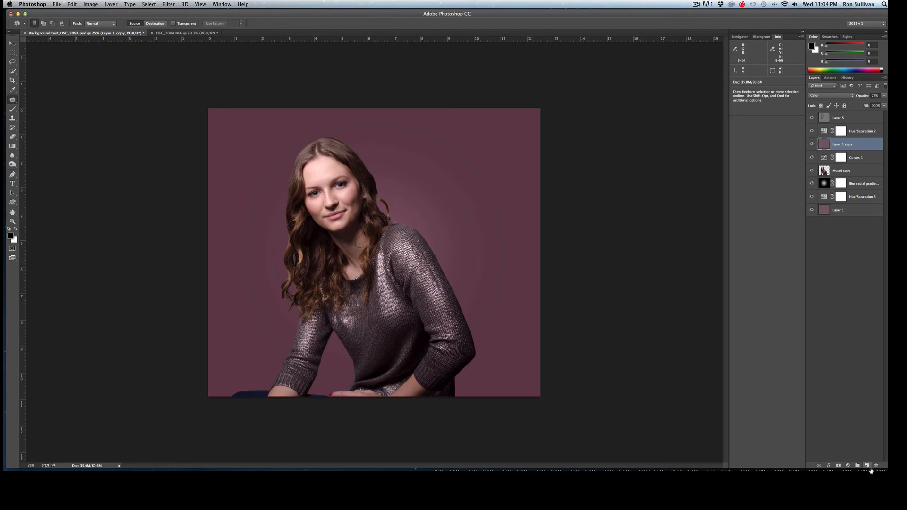
pyautogui.click(868, 466)
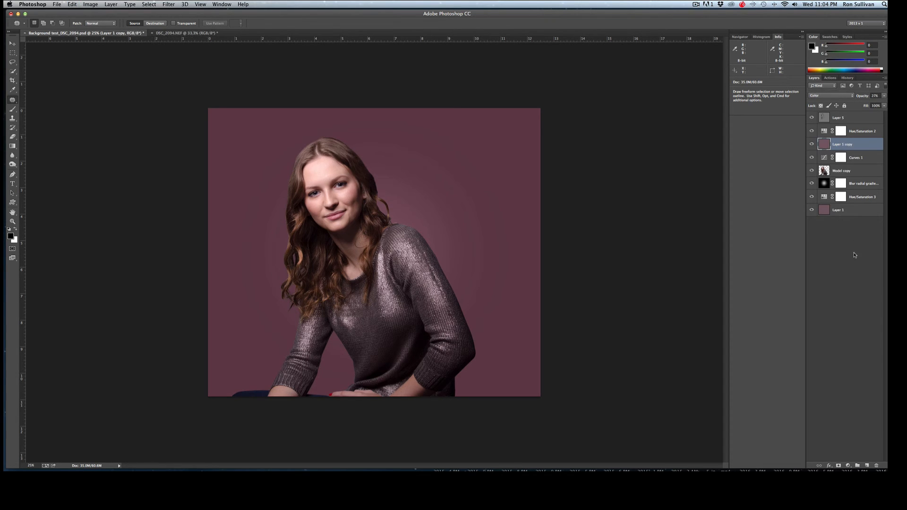
pyautogui.click(69, 3)
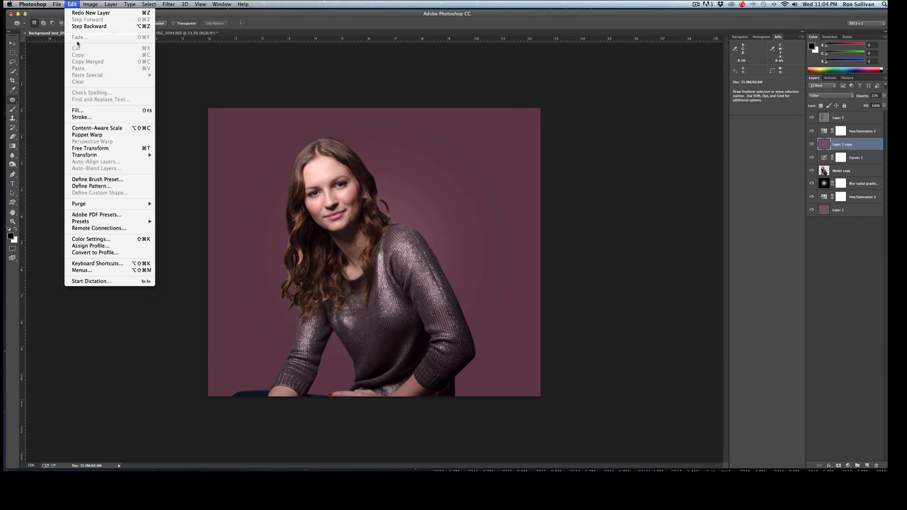
pyautogui.click(78, 109)
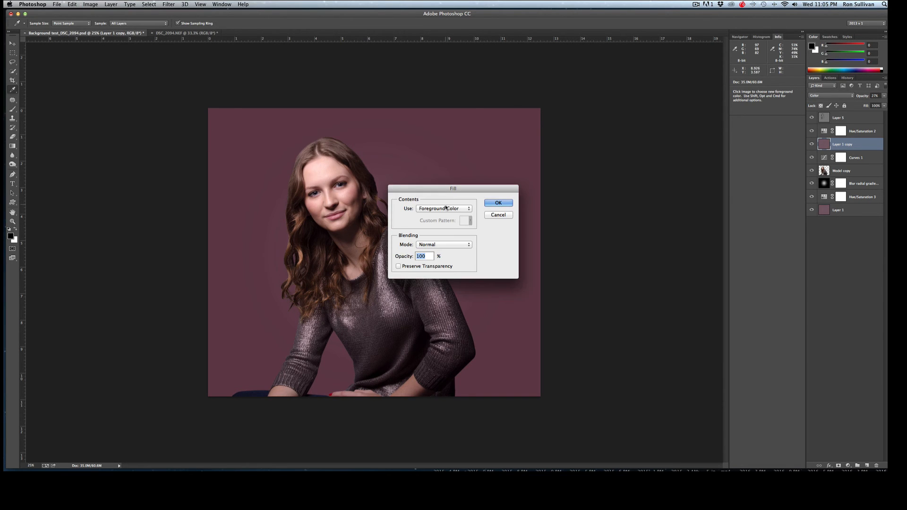
pyautogui.click(444, 208)
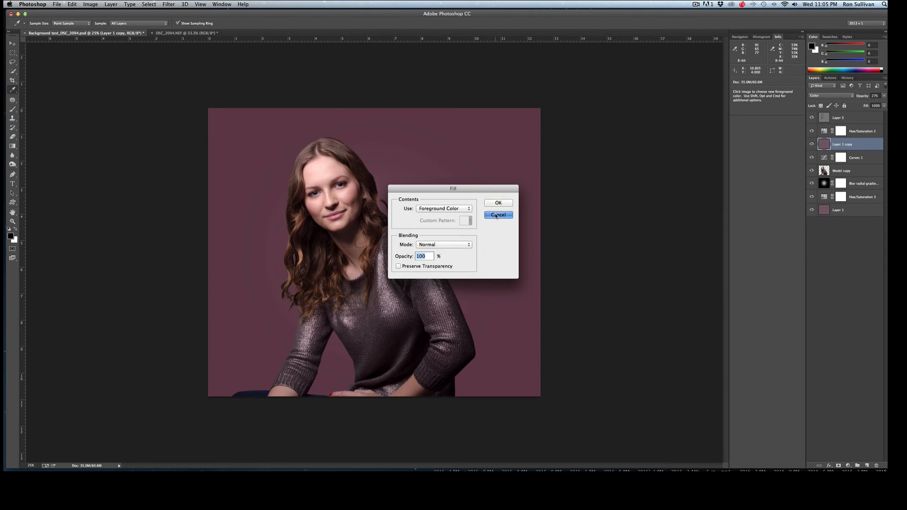
pyautogui.click(498, 216)
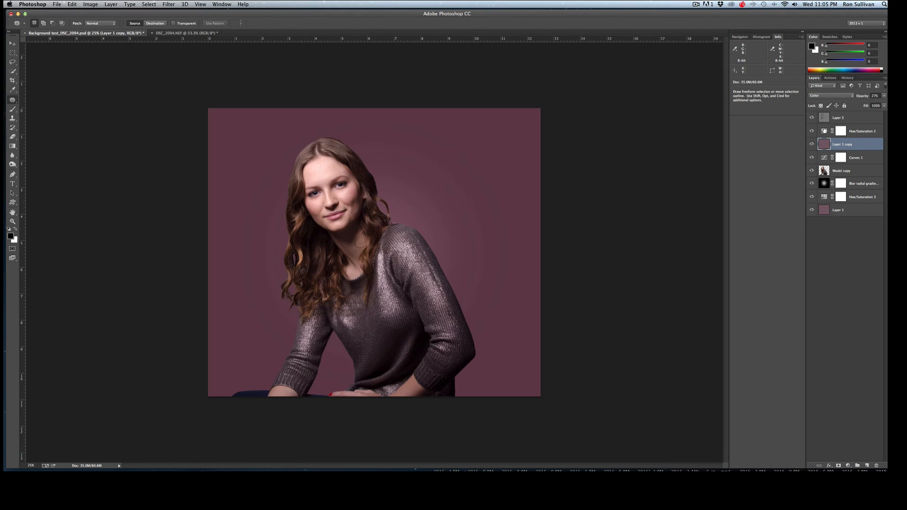
pyautogui.click(845, 117)
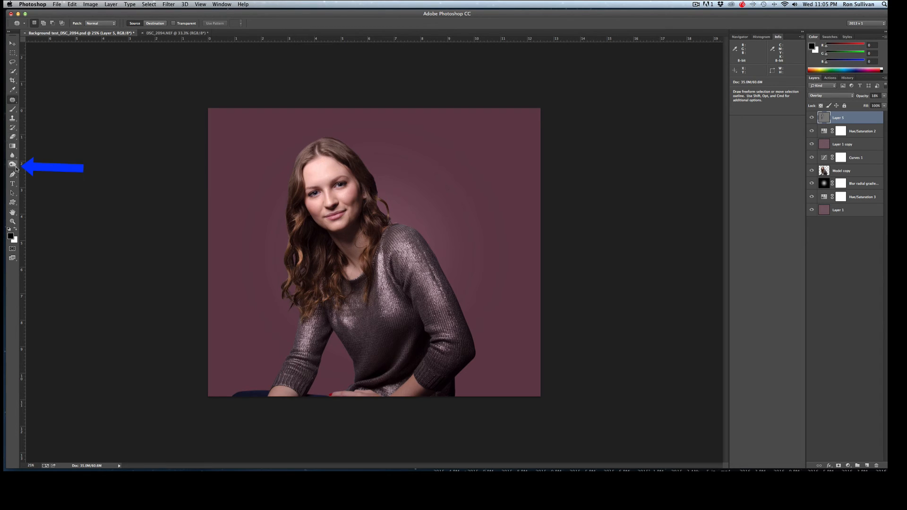
# Choose the Burn Tool and show the Dodge/Burn/Sponge flyout for toning Layer 5
pyautogui.click(13, 165)
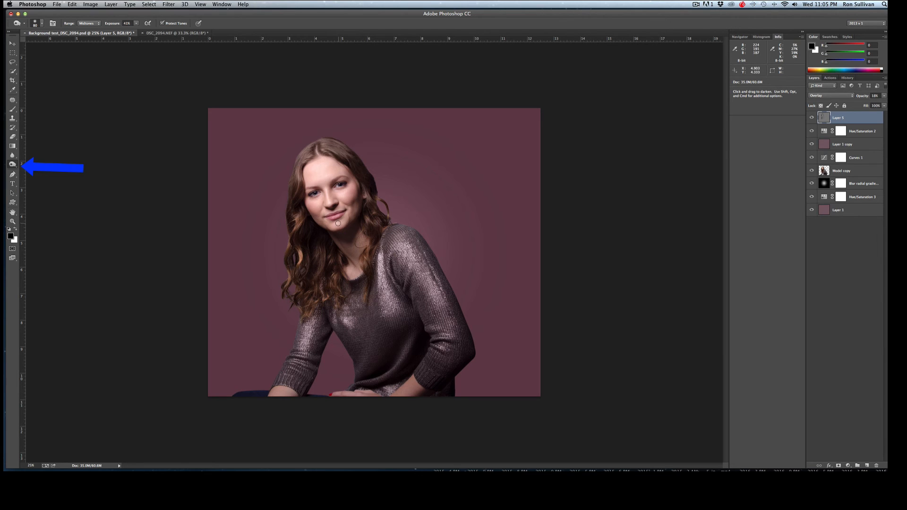
pyautogui.click(12, 153)
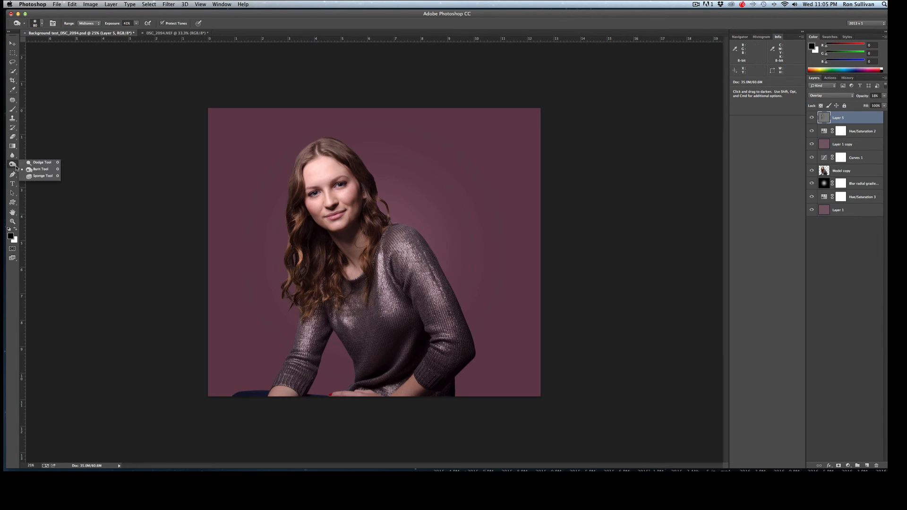